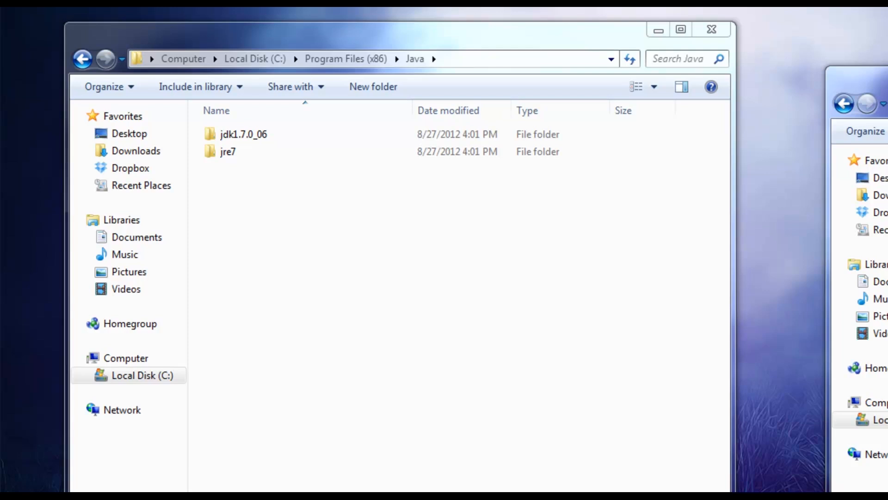
mouse_move(334, 151)
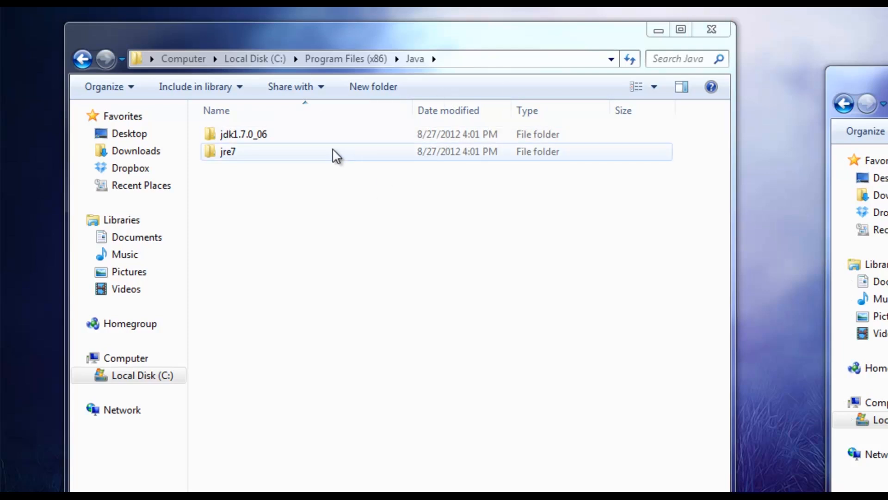
mouse_move(284, 110)
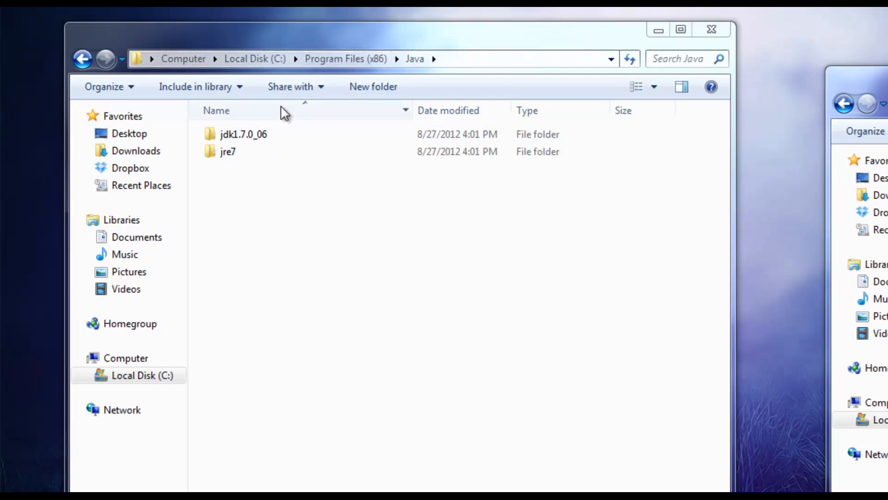
mouse_move(283, 174)
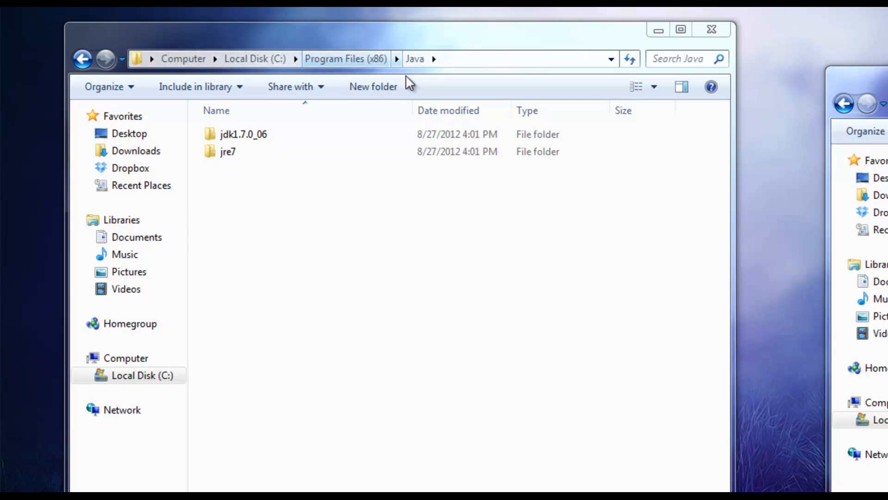
Open jdk1.7.0_06's bin folder and locate javac.exe, the Java compiler.
left_click(243, 134)
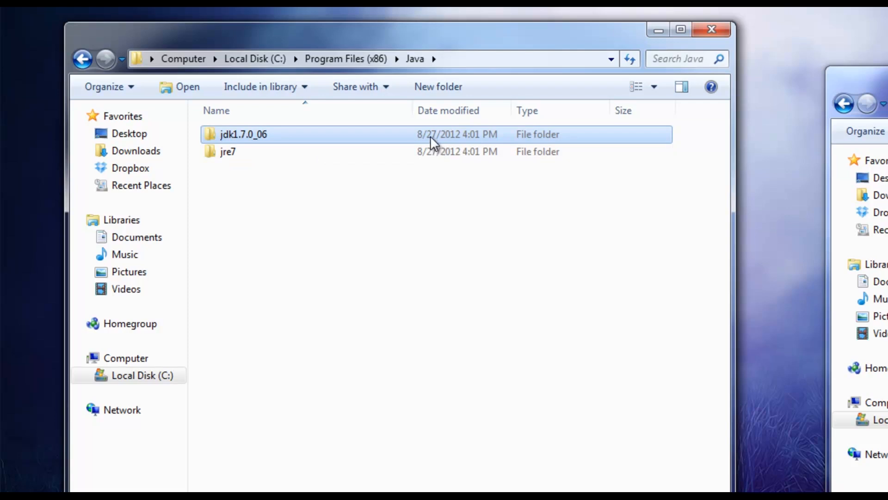
double_click(244, 134)
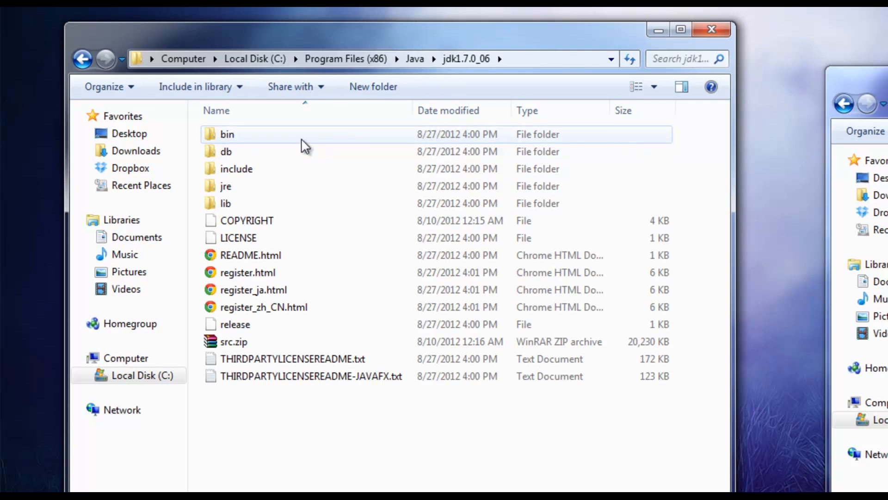
double_click(227, 134)
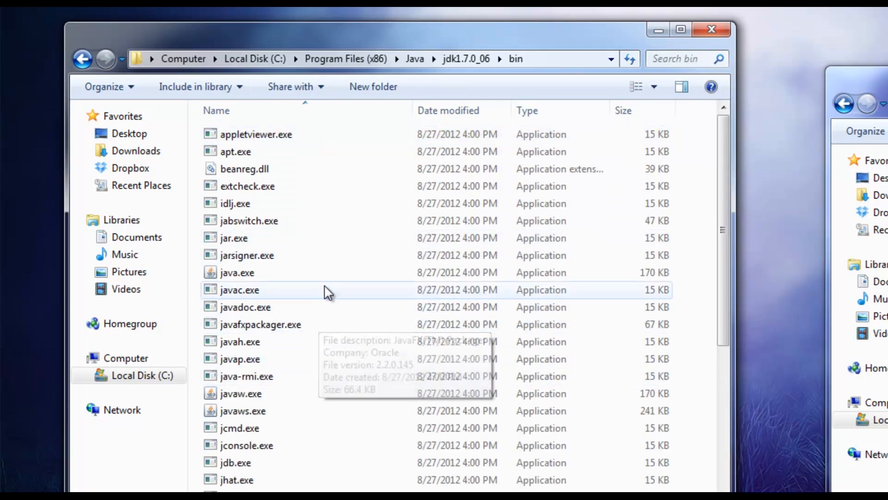
left_click(239, 290)
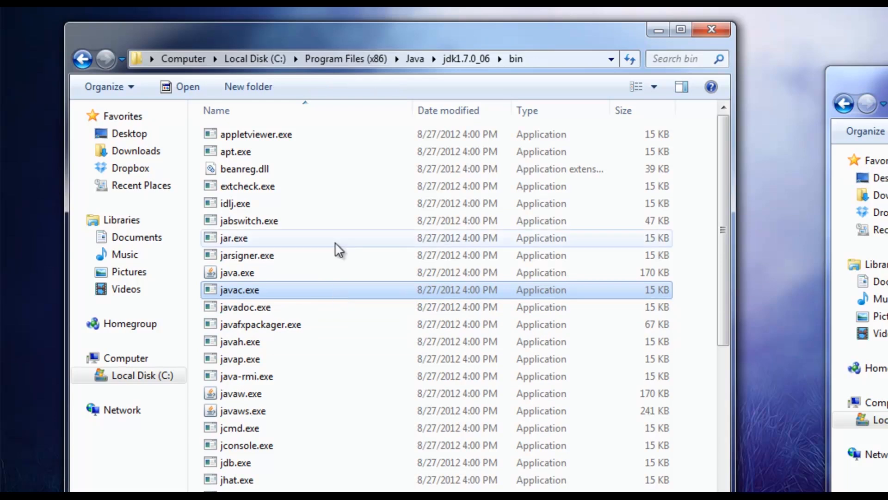
Go back up to the Java folder and open the Start menu.
left_click(106, 58)
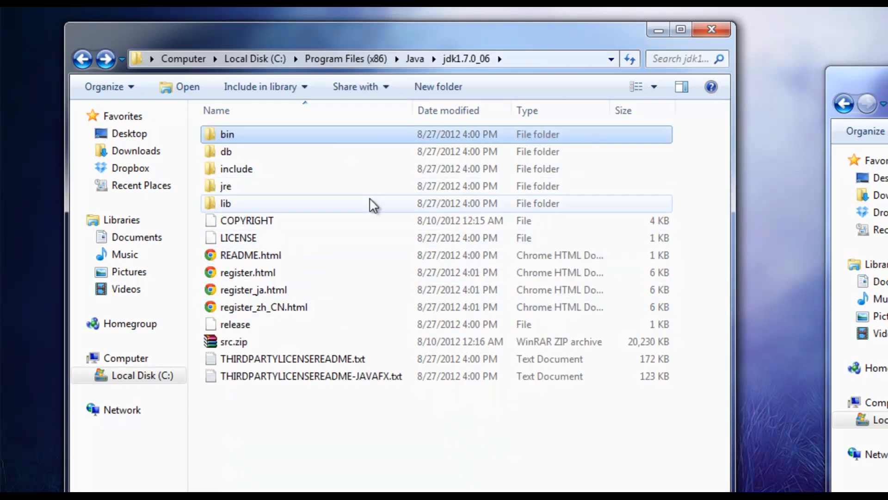
left_click(415, 58)
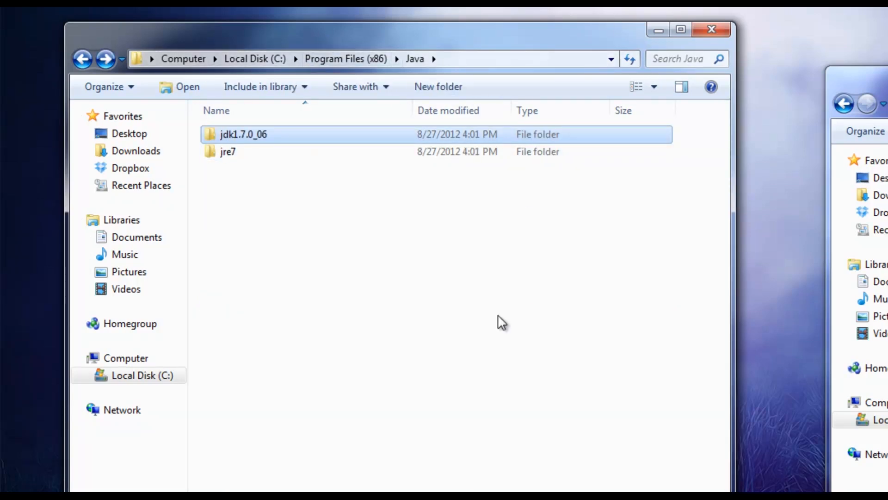
left_click(12, 496)
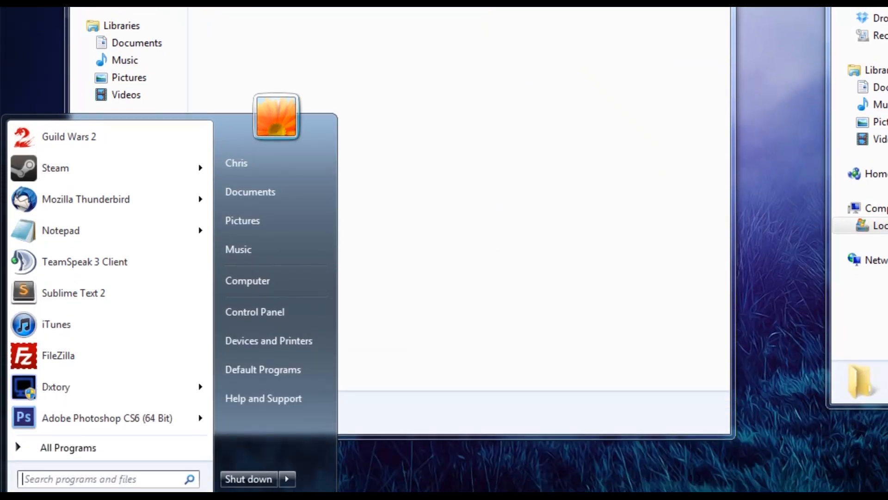
Search 'system' and open Advanced system settings' Environment Variables dialog.
type("system")
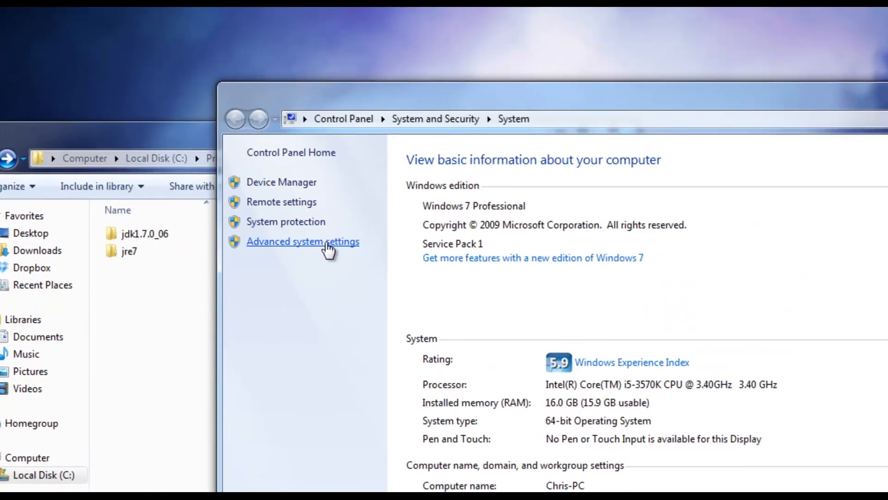
left_click(302, 241)
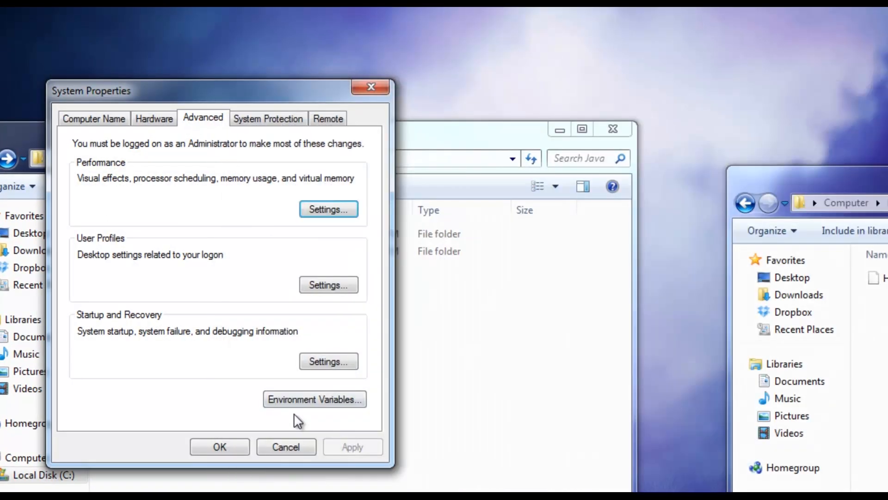
left_click(314, 398)
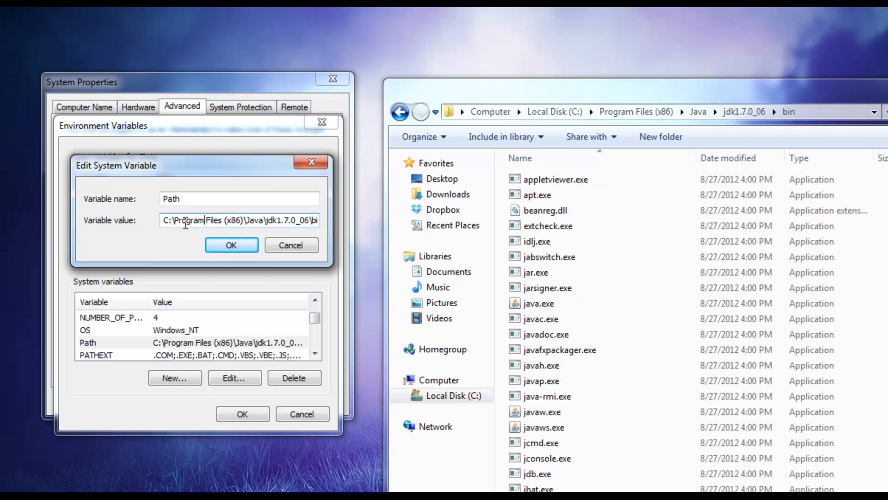
Select the Path value to prepend C:\Program Files (x86)\Java\jdk1.7.0_06\bin;.
key("ctrl+a")
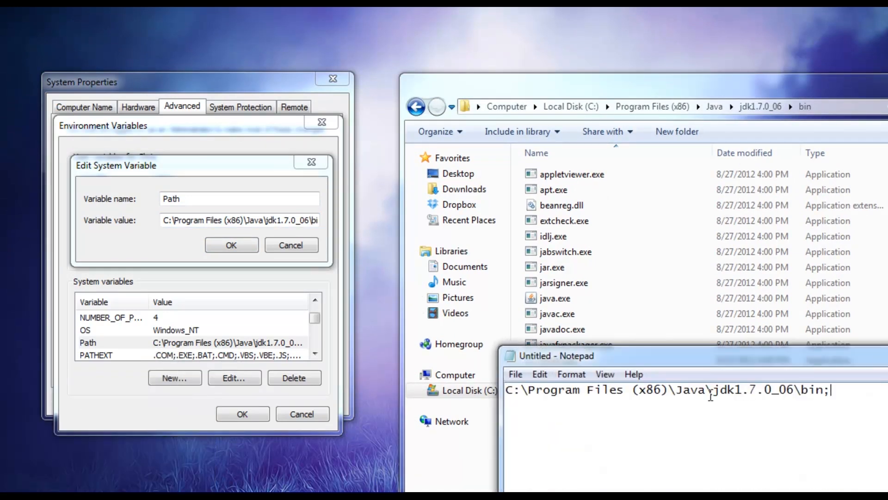
mouse_move(777, 381)
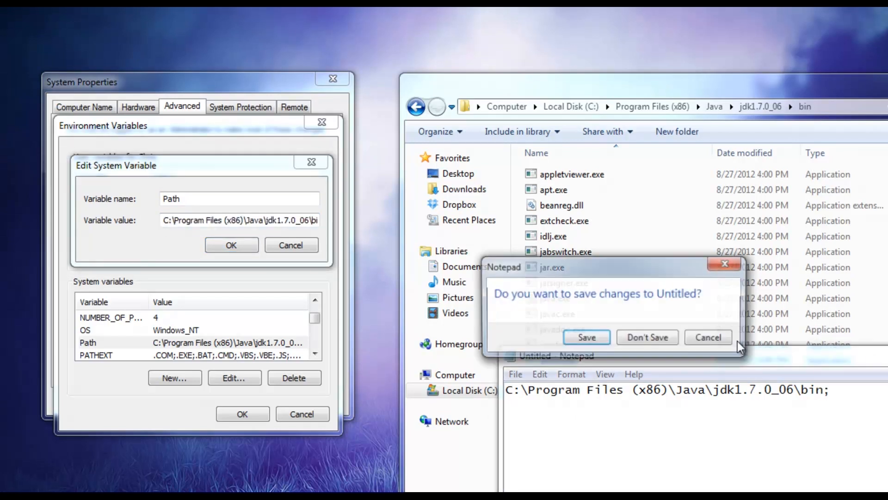
Close Notepad without saving and confirm the edited environment variables with OK.
left_click(230, 245)
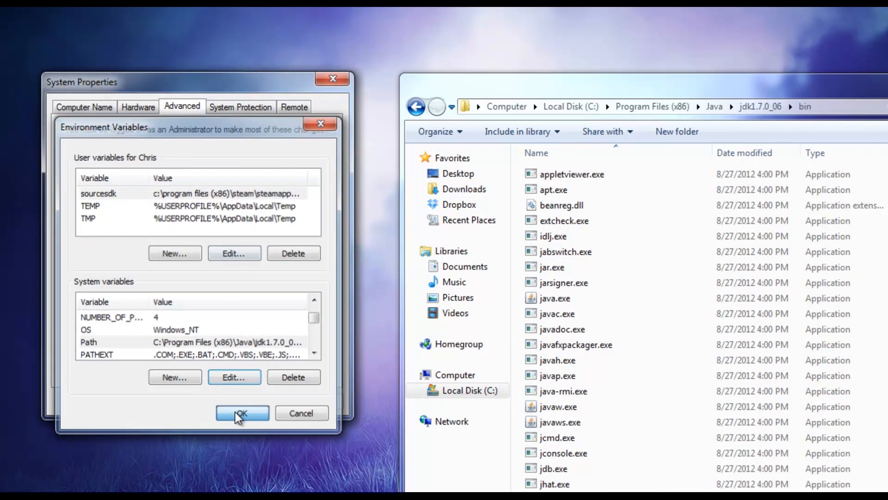
left_click(242, 412)
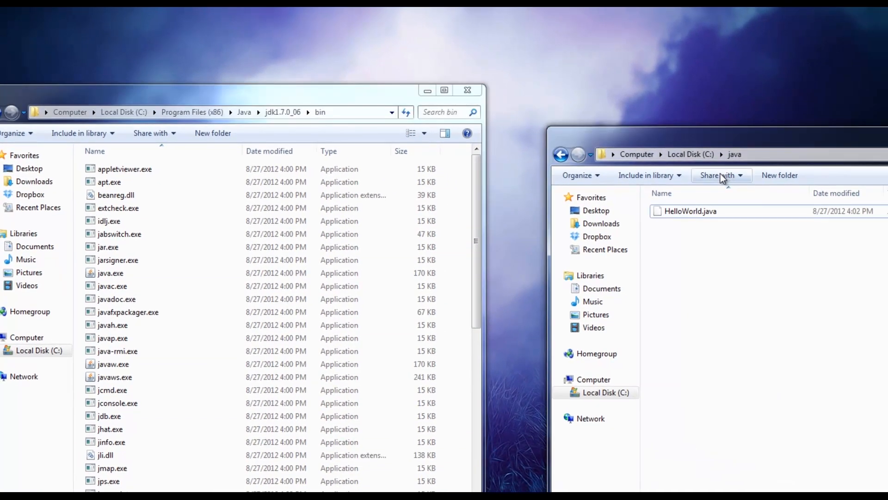
mouse_move(758, 214)
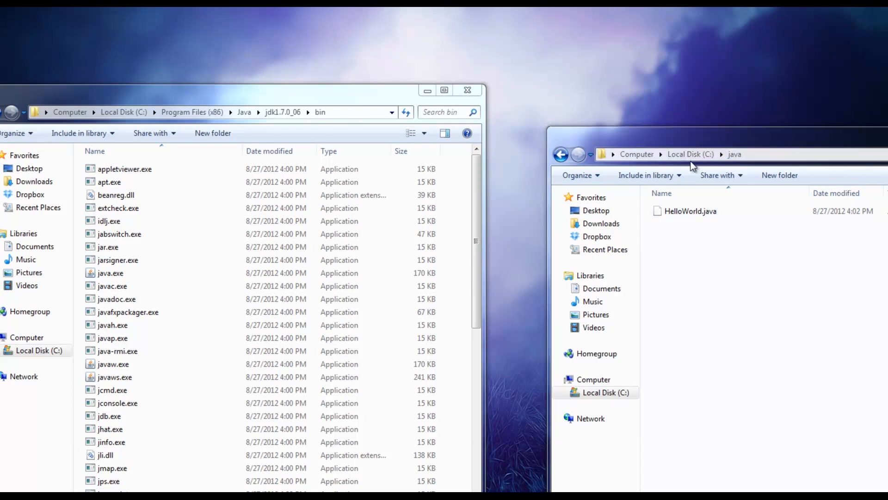
Select HelloWorld.java in C:\java, then bring up the Start menu.
left_click(690, 211)
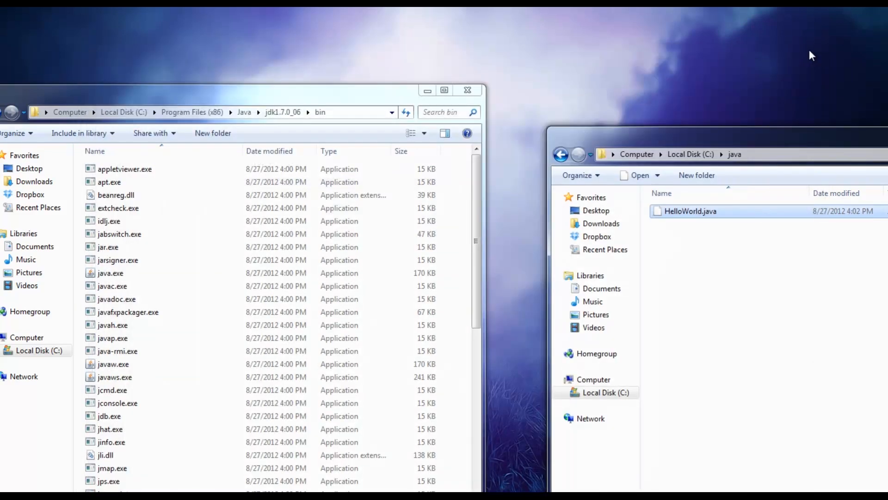
left_click(11, 487)
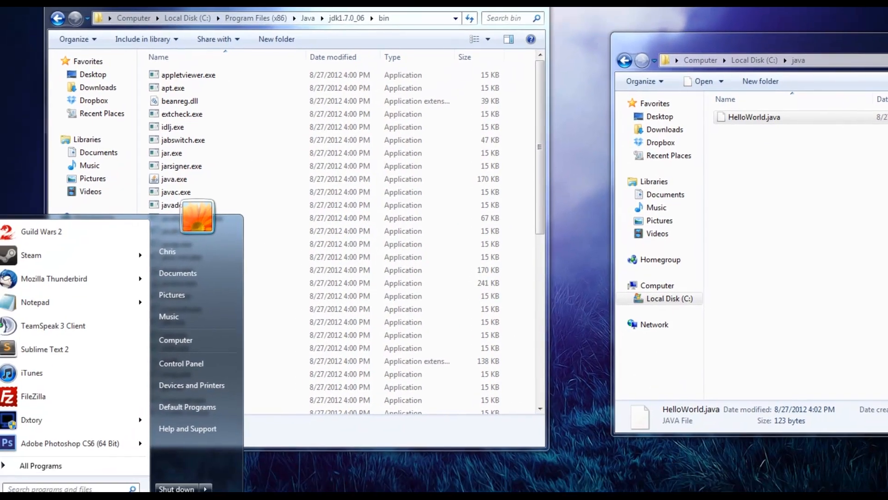
Search 'cmd' from Start and launch cmd.exe.
type("cmd")
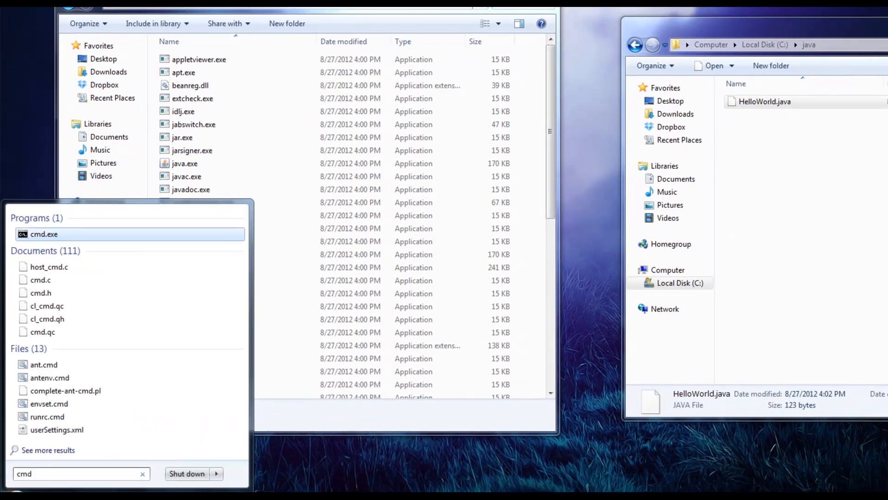
left_click(44, 234)
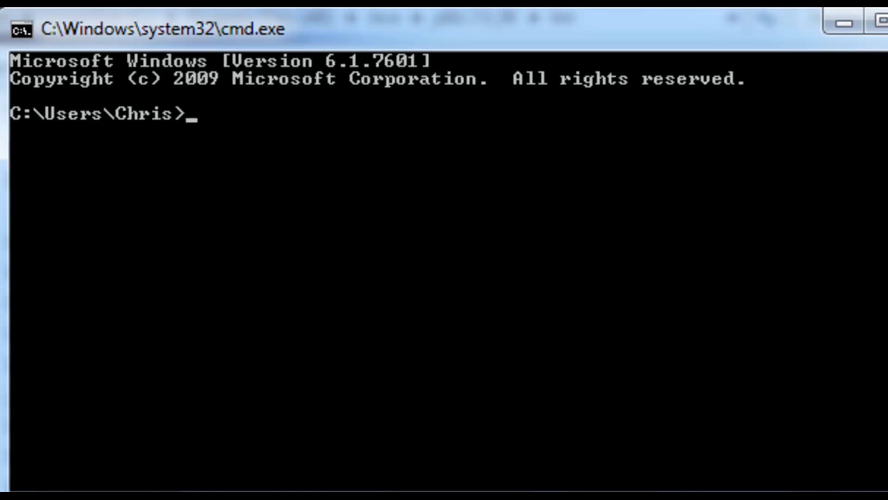
Change the command prompt's directory to C:\java with cd.
type("cd")
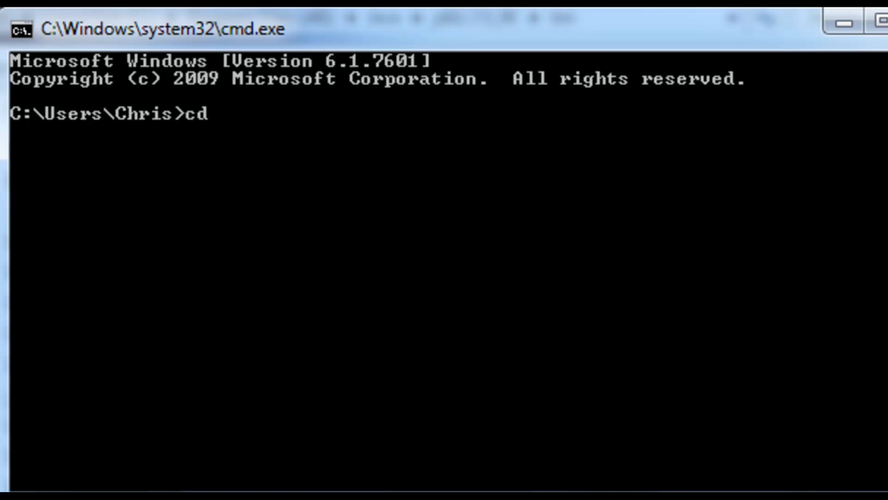
type("C:\\java")
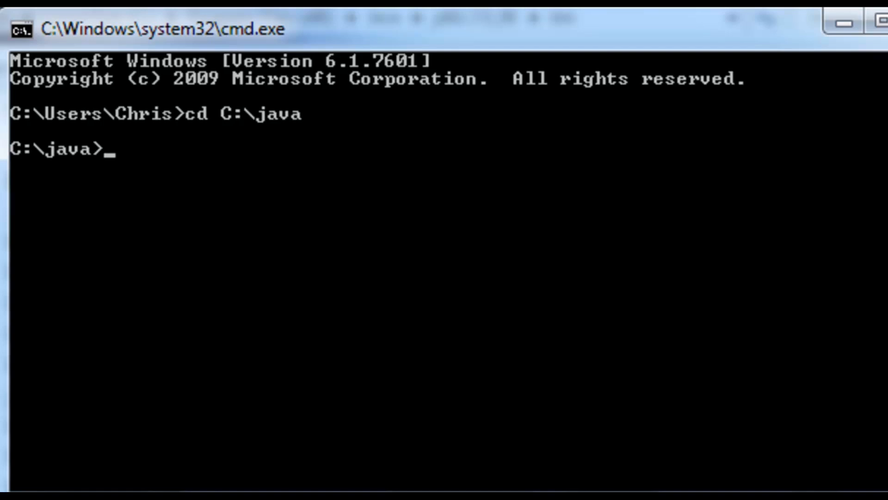
mouse_move(687, 48)
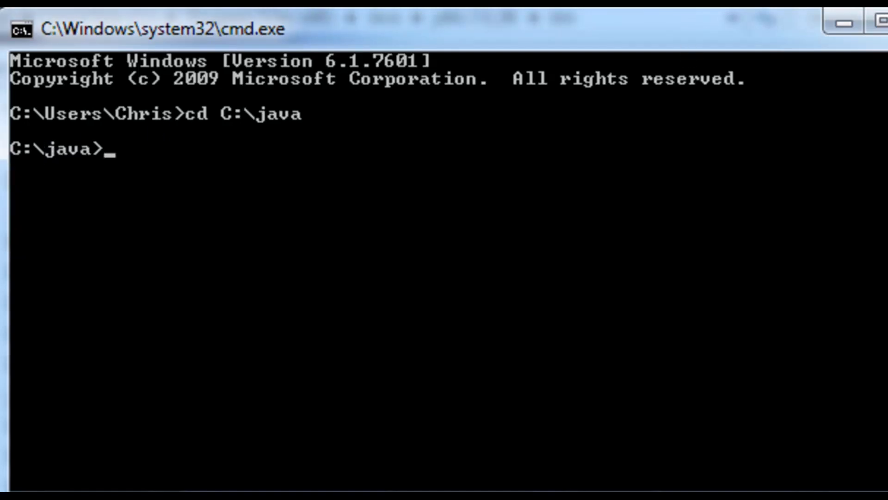
Run javac HelloWorld.java to compile the source without errors.
type("javac")
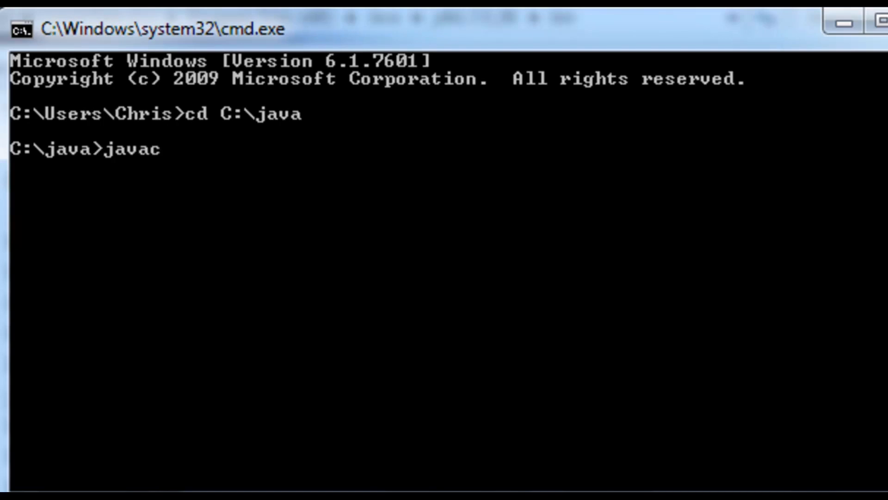
type("Hello")
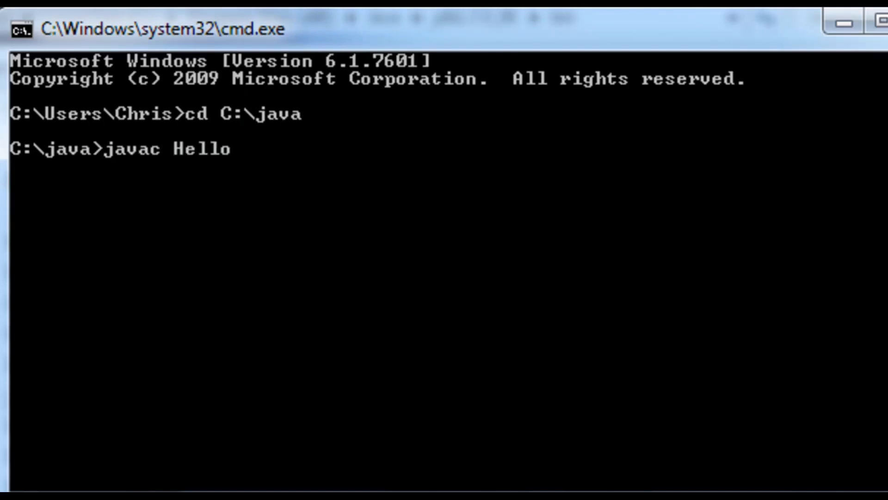
type("World.java")
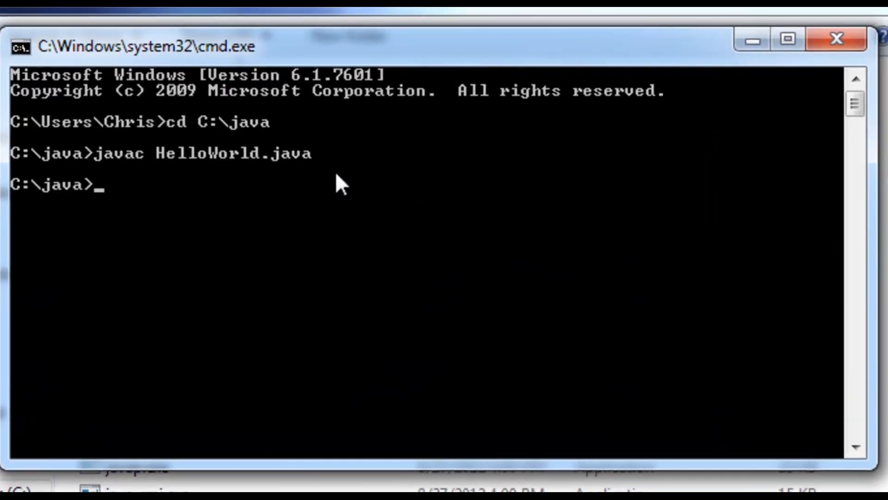
Run java HelloWorld, which prints 'Hello, World!'.
type("java HelloW")
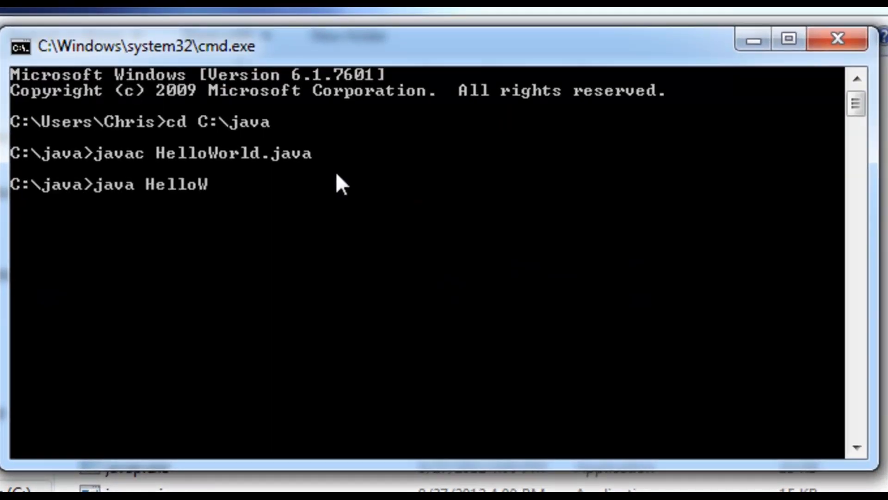
type("orld")
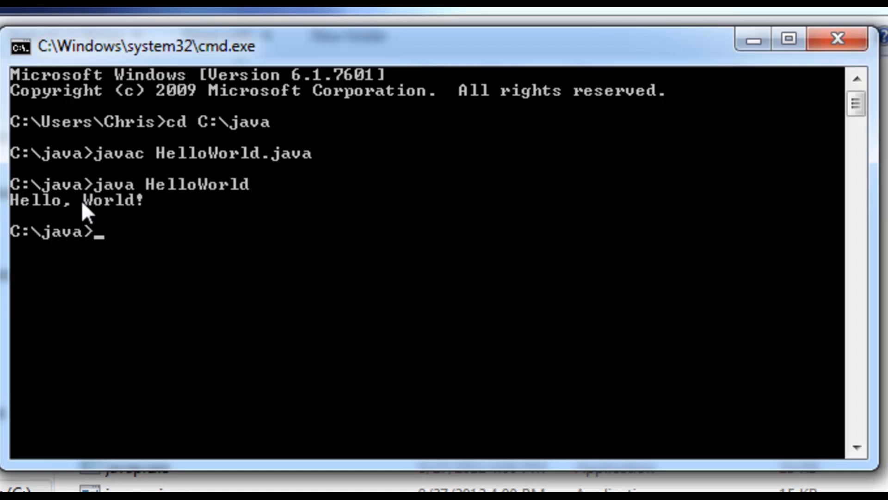
mouse_move(762, 224)
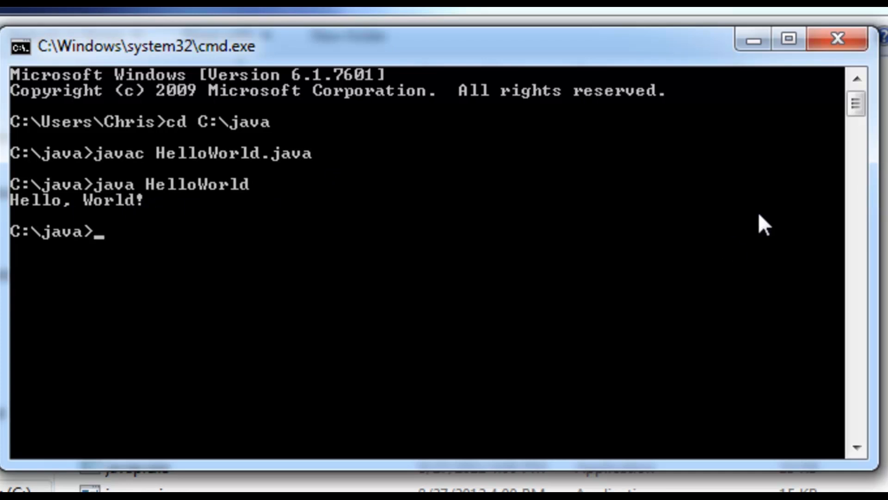